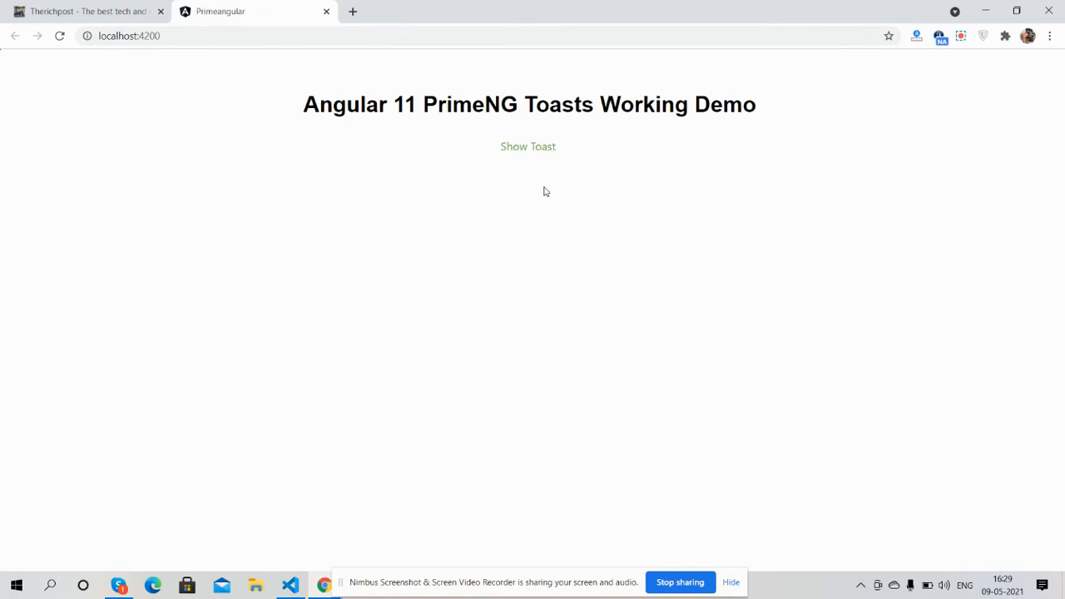
{"action": "mouse_move", "coordinate": [528, 146]}
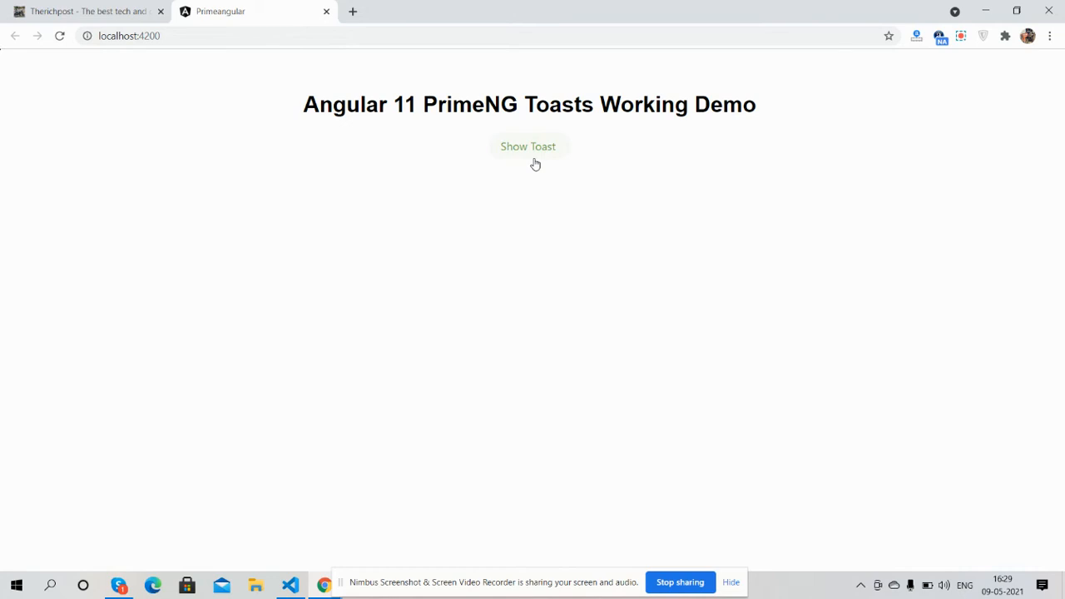
{"action": "mouse_move", "coordinate": [1005, 82]}
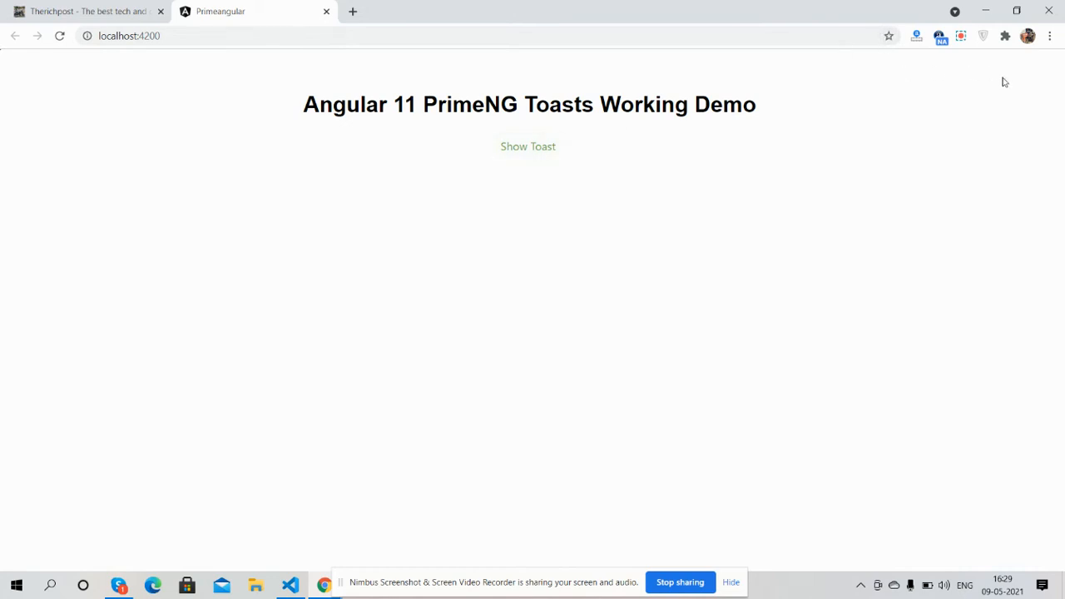
{"action": "mouse_move", "coordinate": [521, 155]}
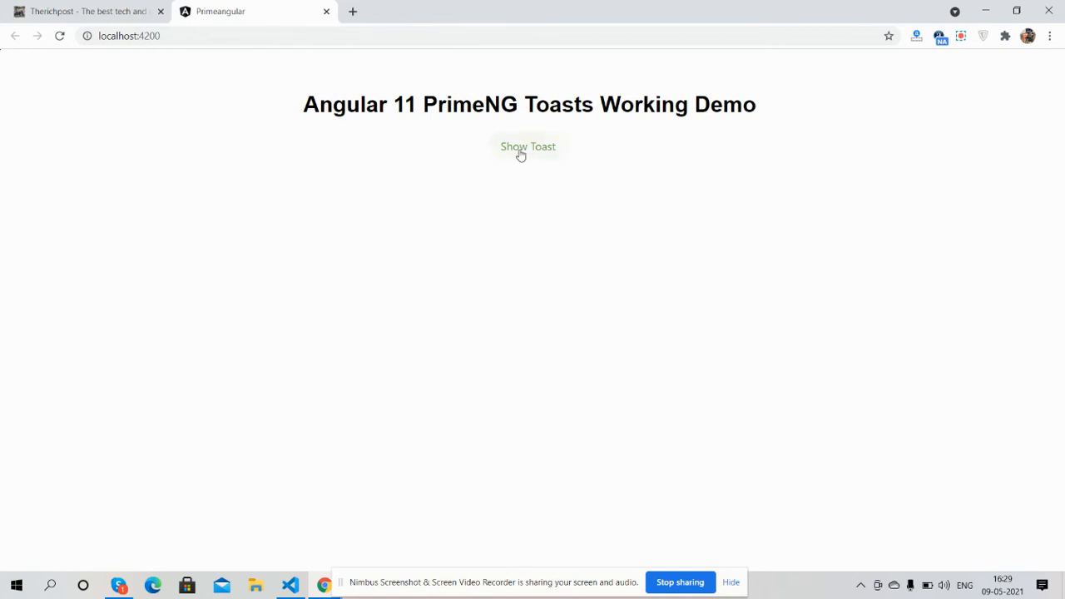
Step: Show three success toasts, then dismiss one of the stacked notifications
{"action": "left_click", "coordinate": [528, 146]}
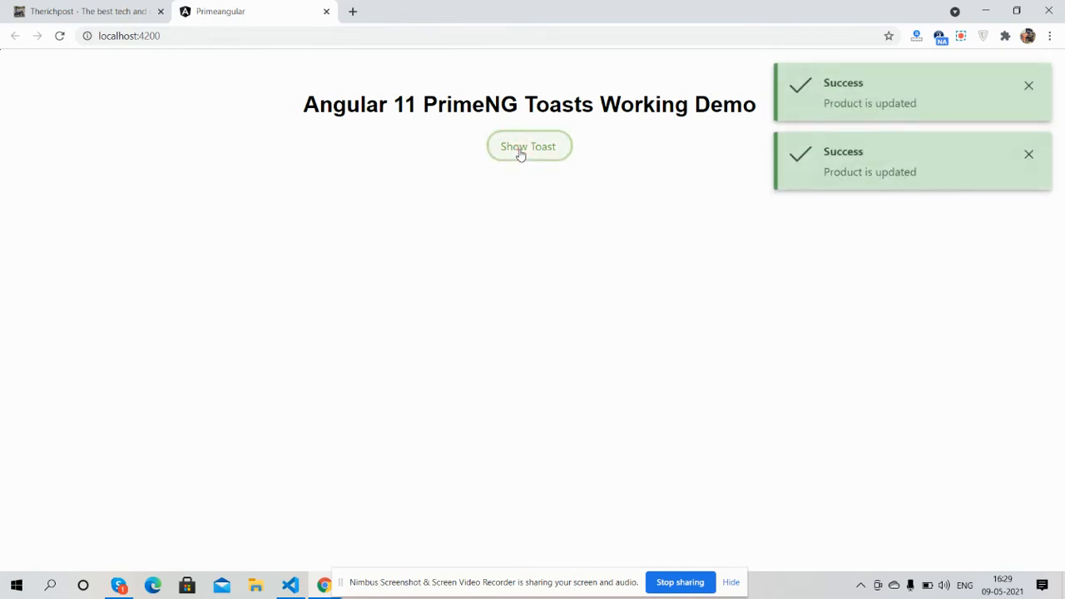
{"action": "left_click", "coordinate": [530, 146]}
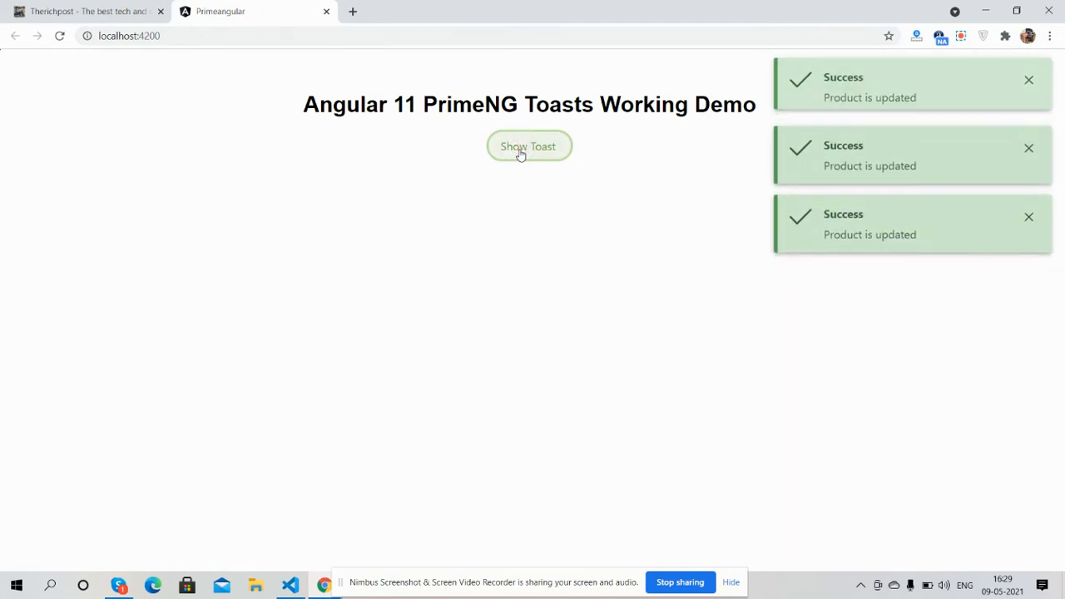
{"action": "left_click", "coordinate": [529, 146]}
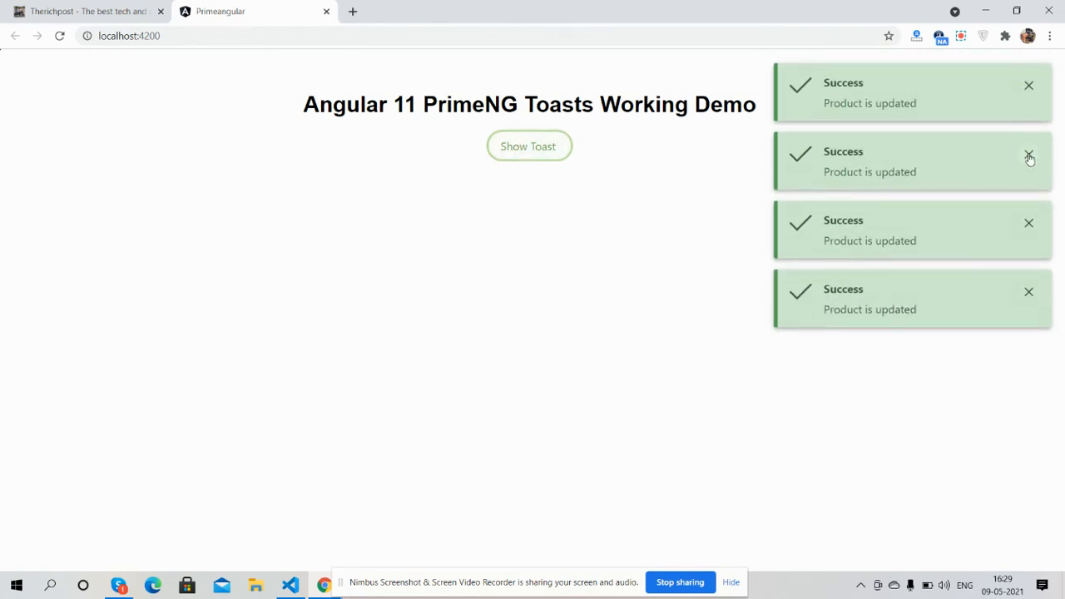
{"action": "left_click", "coordinate": [1029, 157]}
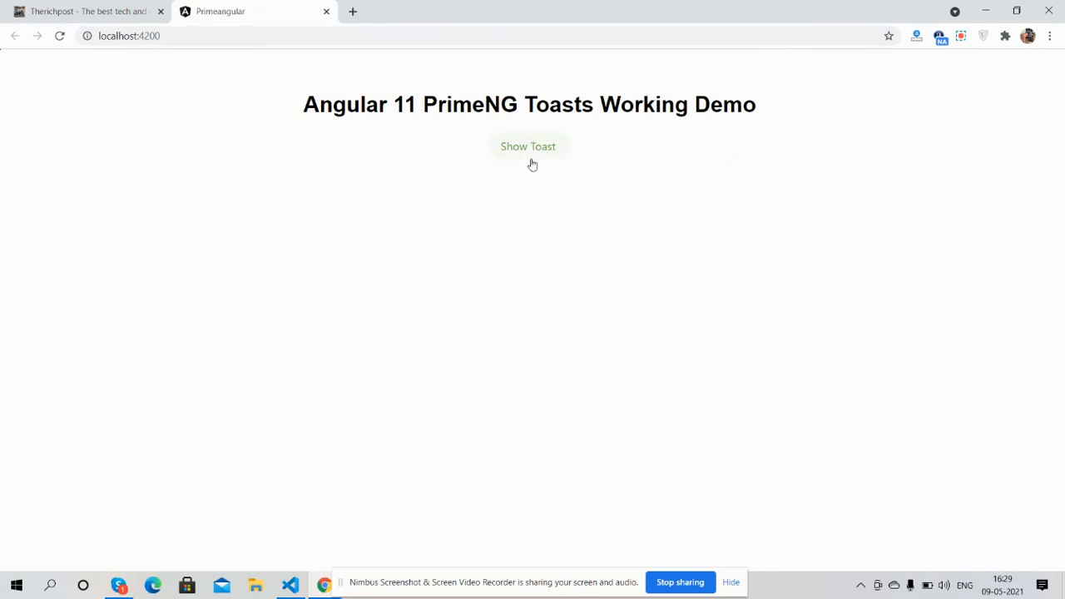
Step: Trigger more toasts until green 'Product is updated' notifications stack at top right
{"action": "left_click", "coordinate": [529, 146]}
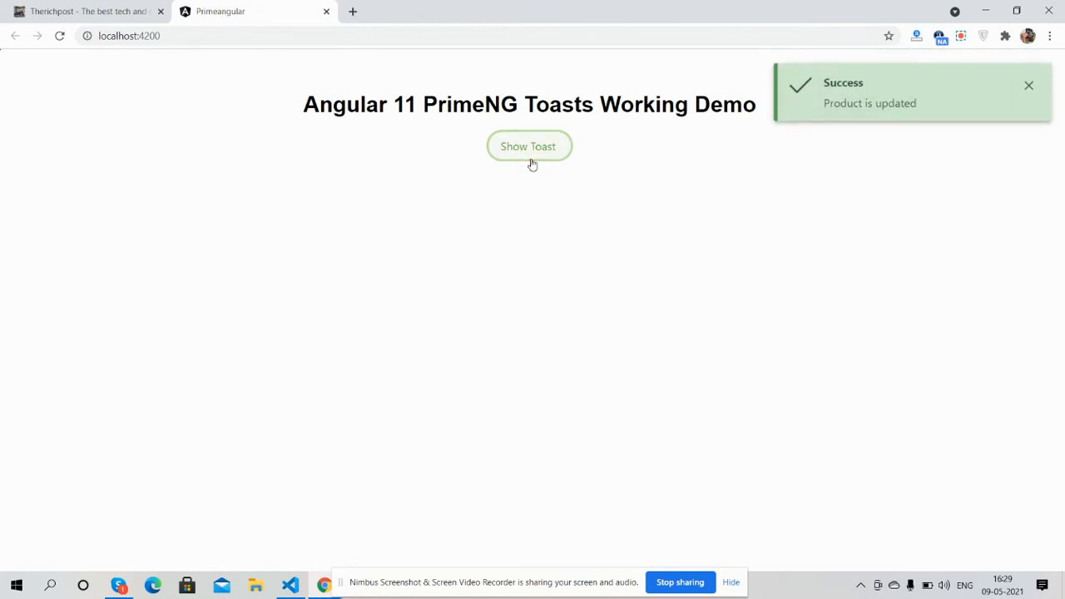
{"action": "left_click", "coordinate": [529, 146]}
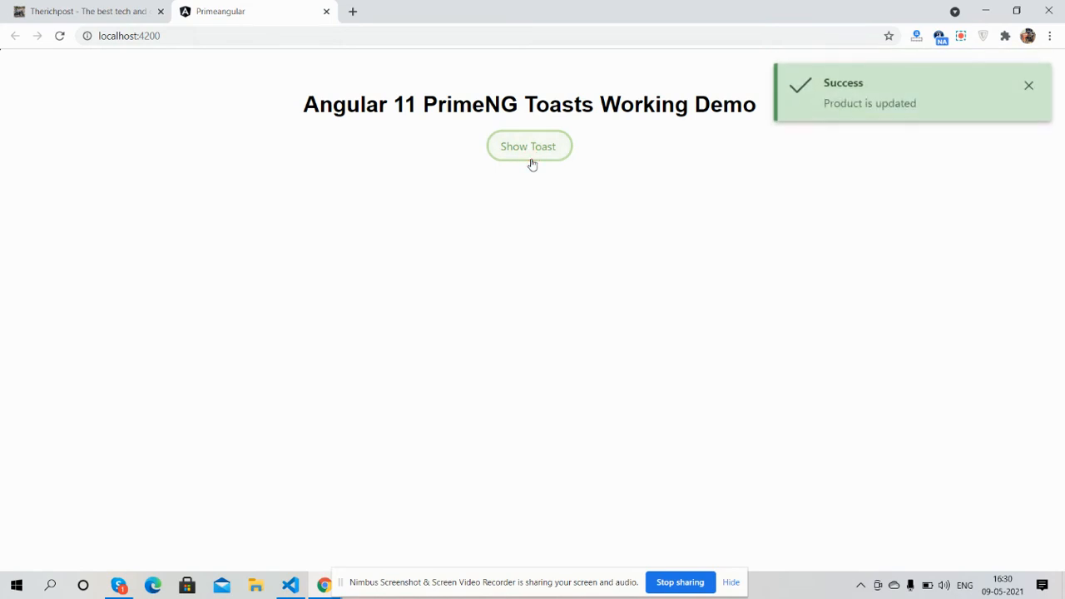
{"action": "left_click", "coordinate": [529, 147]}
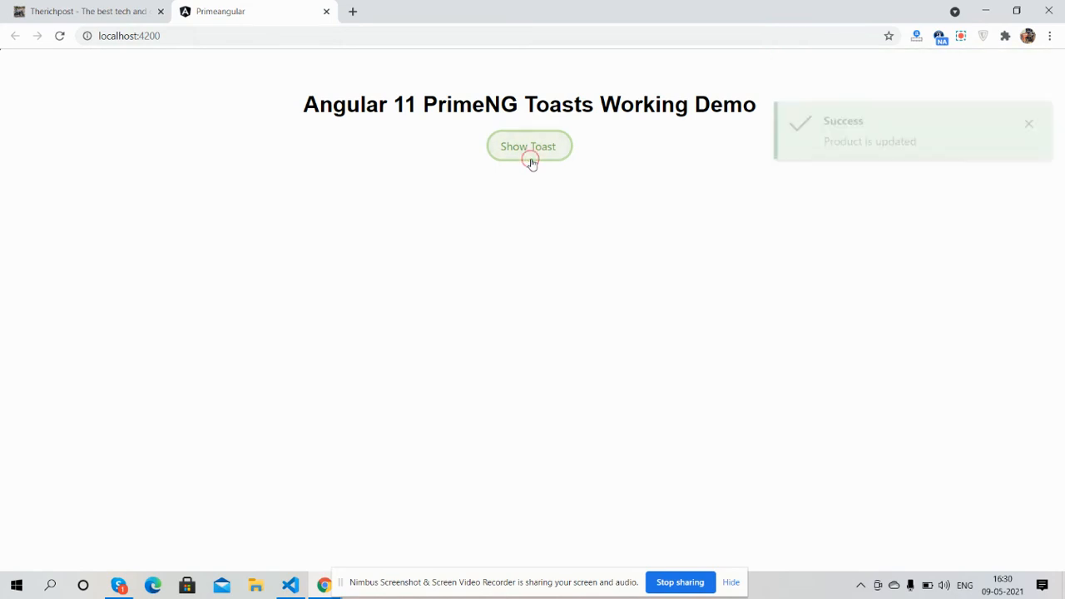
{"action": "left_click", "coordinate": [529, 146]}
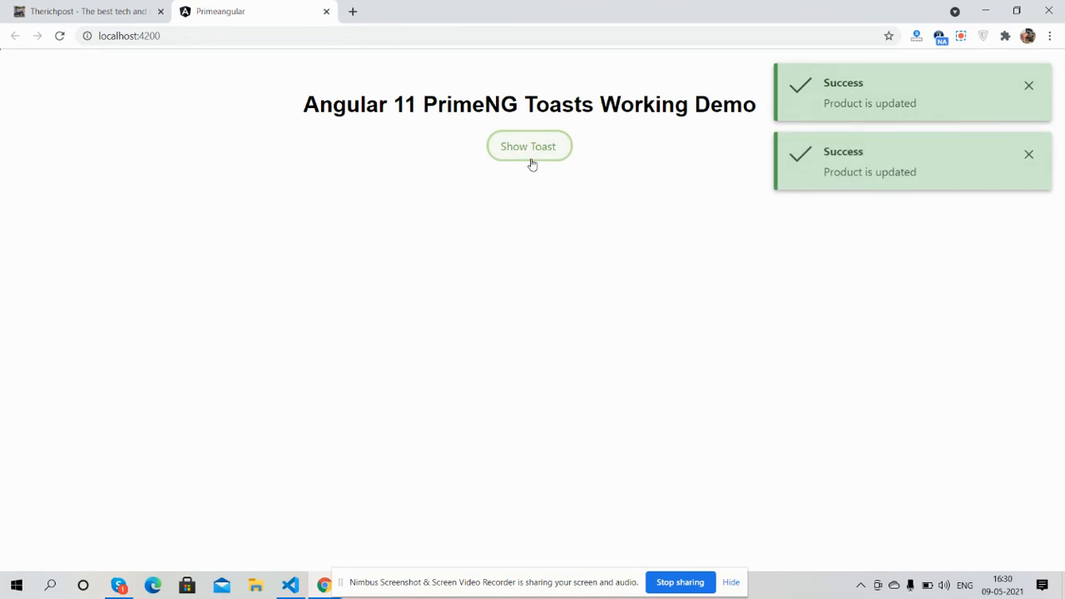
{"action": "left_click", "coordinate": [529, 146]}
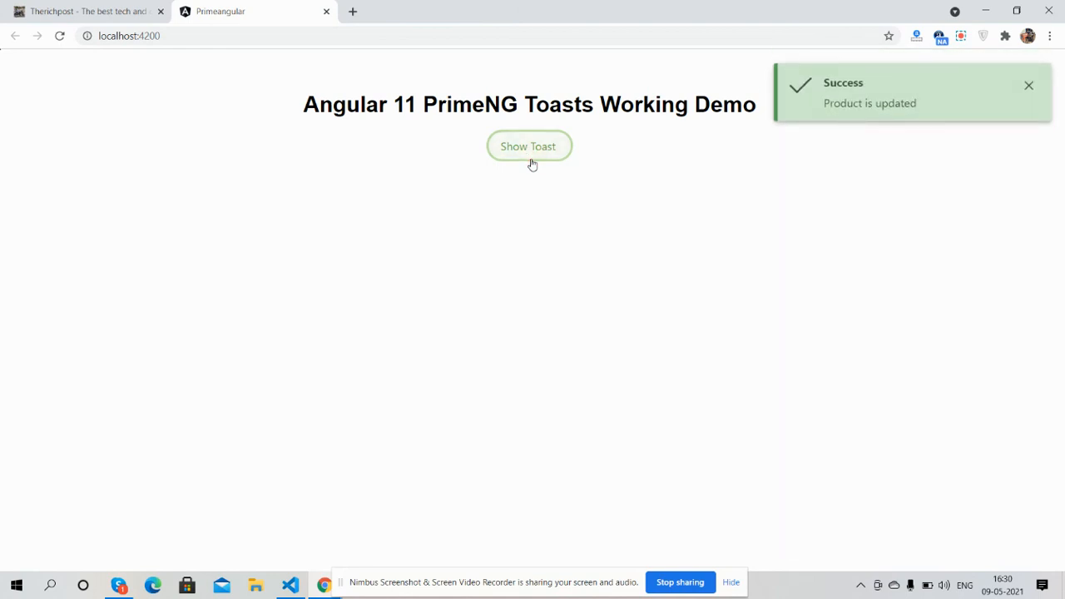
{"action": "left_click", "coordinate": [528, 146]}
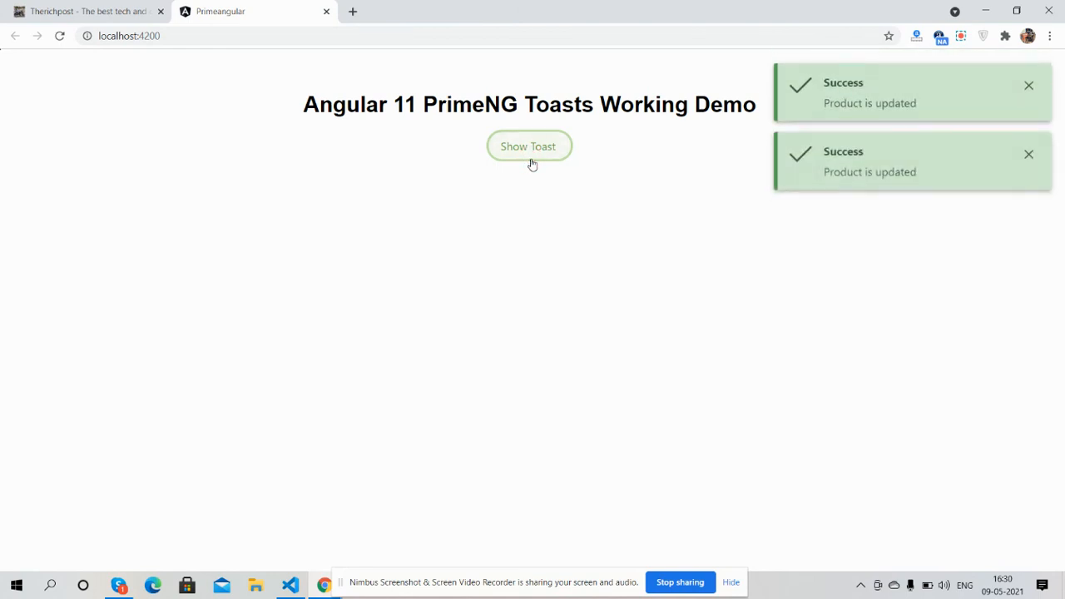
{"action": "left_click", "coordinate": [529, 147]}
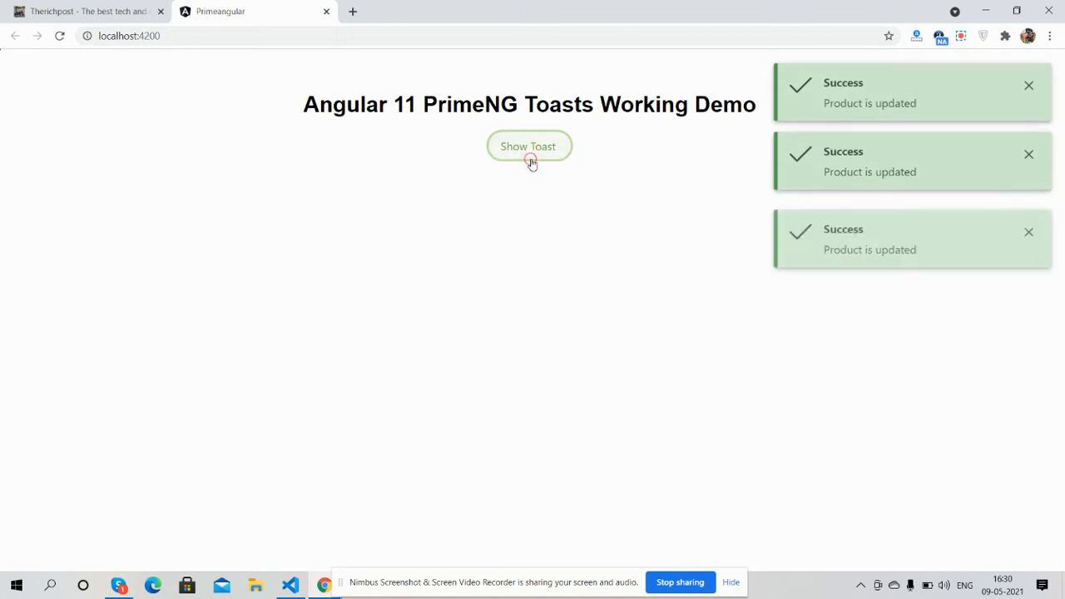